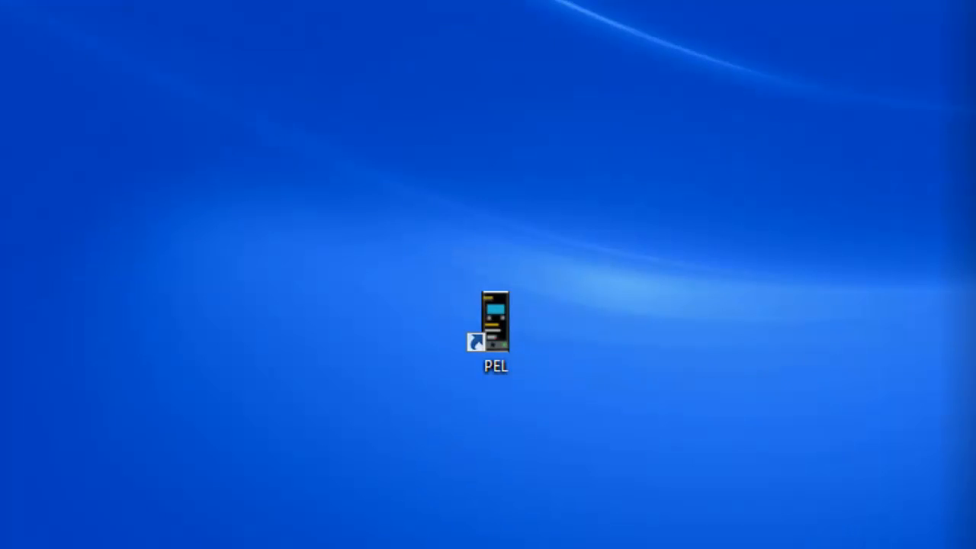
mouse_move(504, 390)
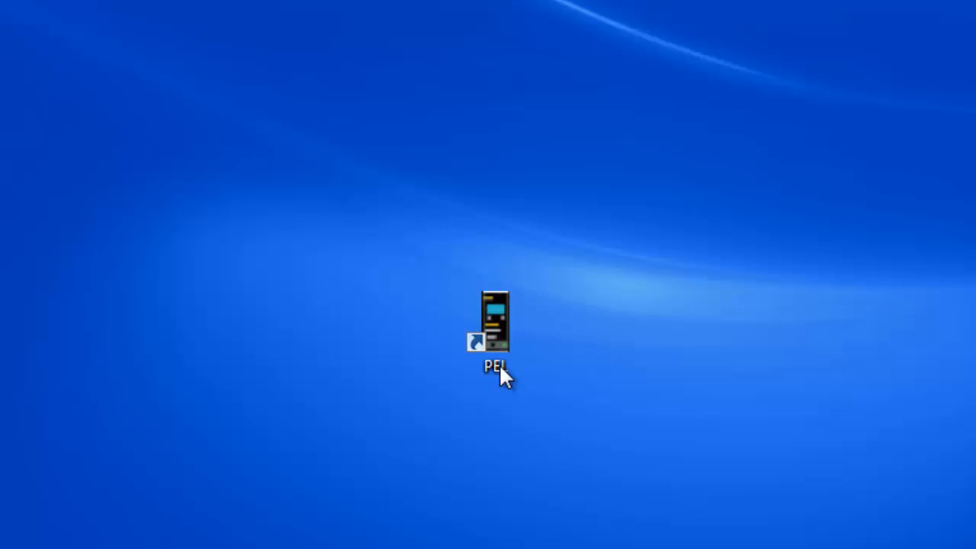
Launch PEL Control Panel from the desktop shortcut and start the Add an Instrument Wizard.
click(494, 328)
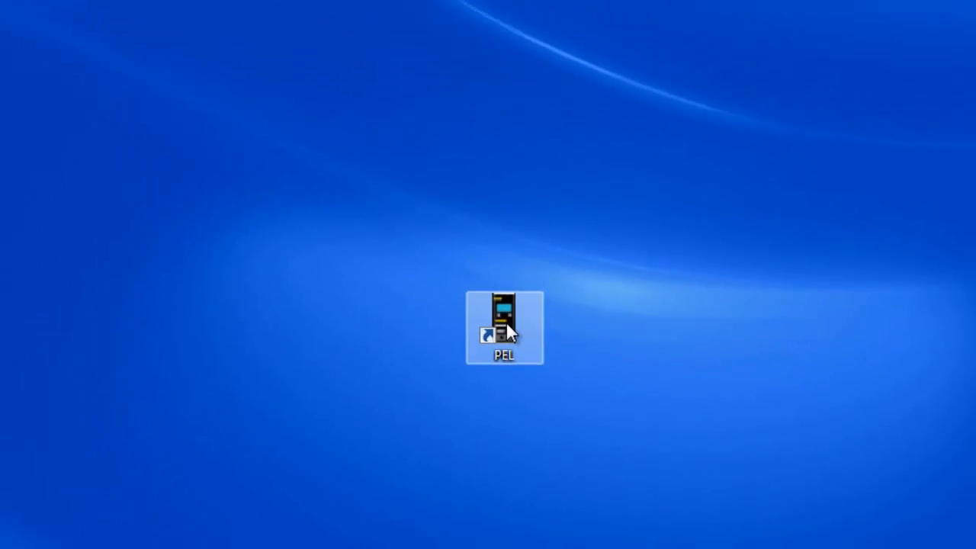
double_click(503, 332)
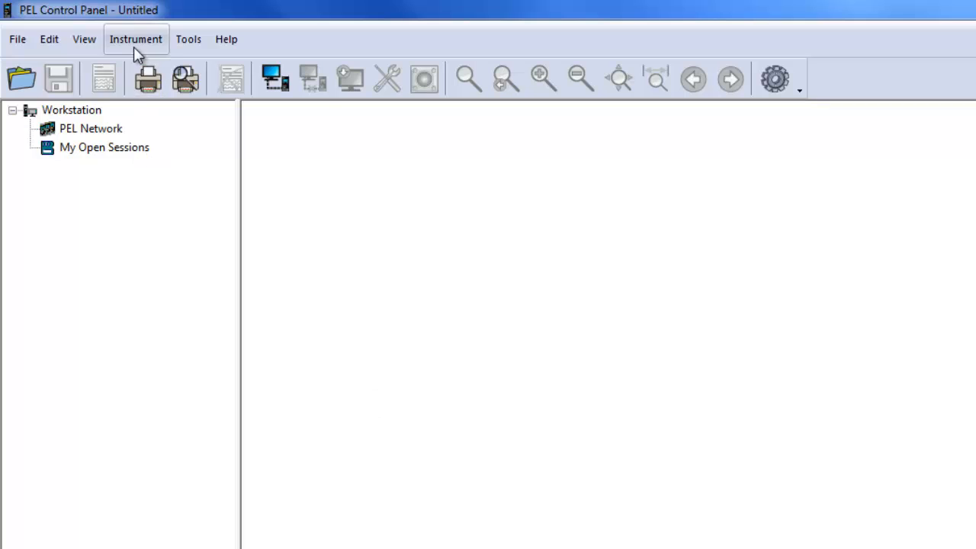
click(136, 40)
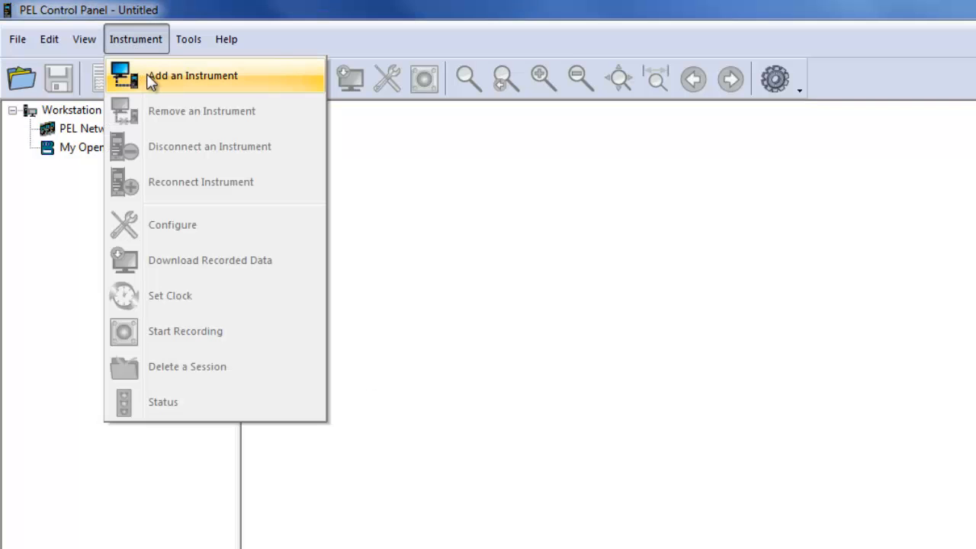
click(189, 76)
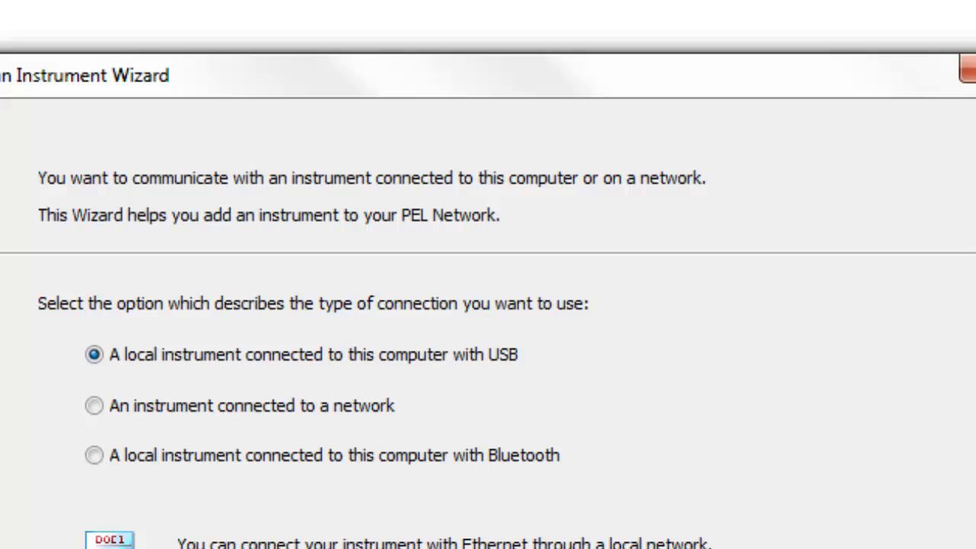
mouse_move(46, 60)
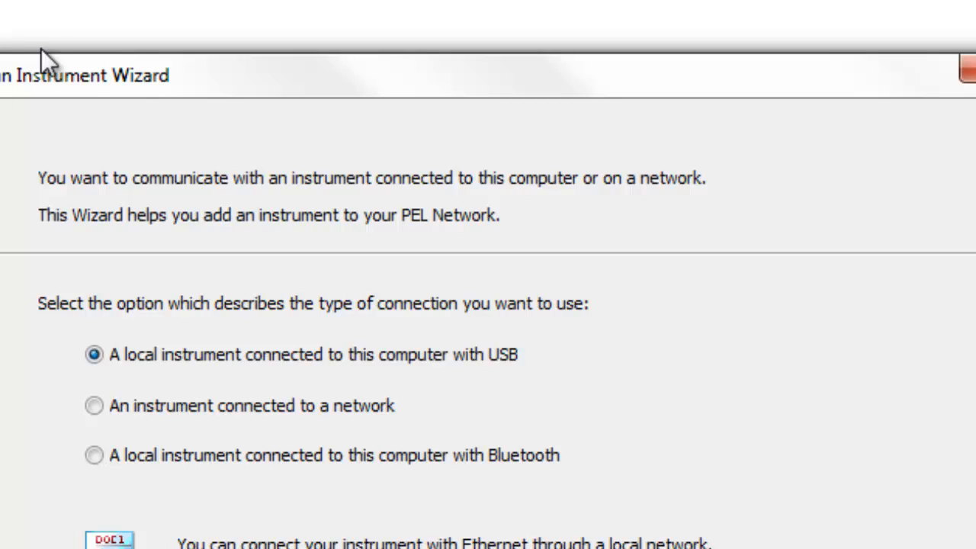
mouse_move(541, 164)
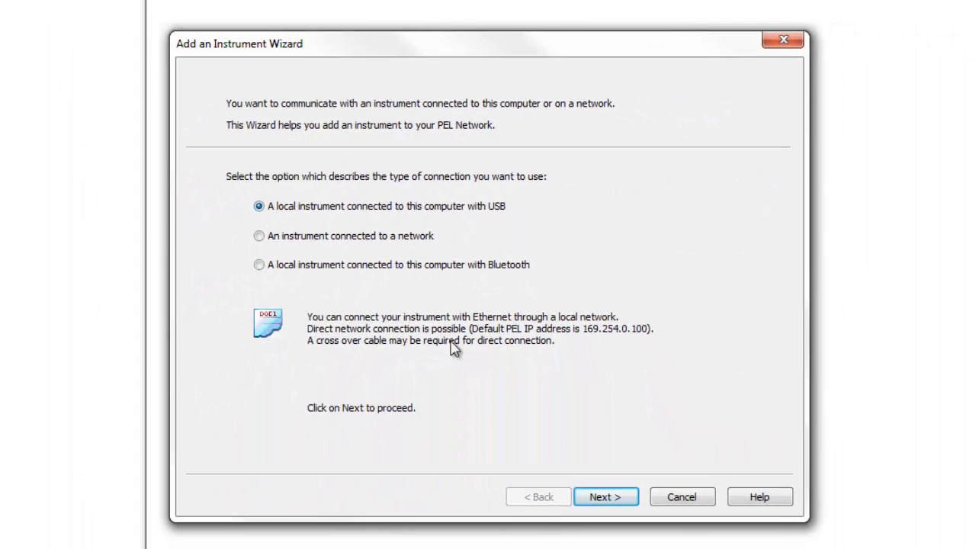
Proceed with 'A local instrument connected to this computer with USB' to the USB step.
click(604, 497)
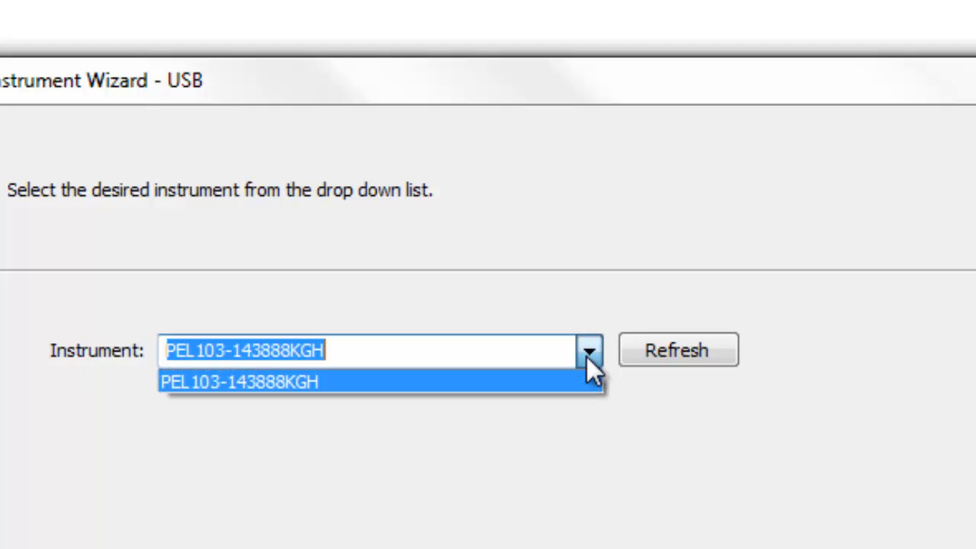
click(241, 381)
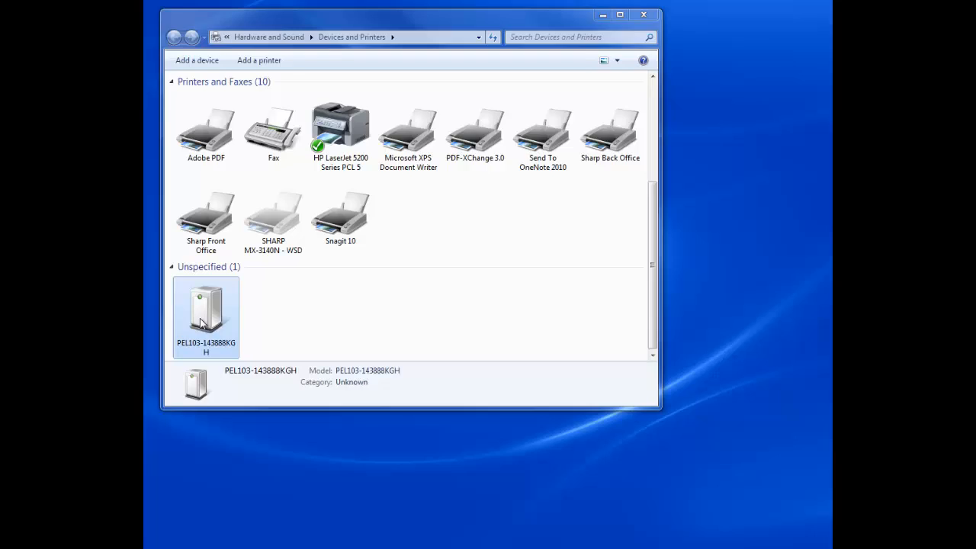
Check PEL103-143888KGH's properties show its USB Serial Converter working properly.
double_click(204, 316)
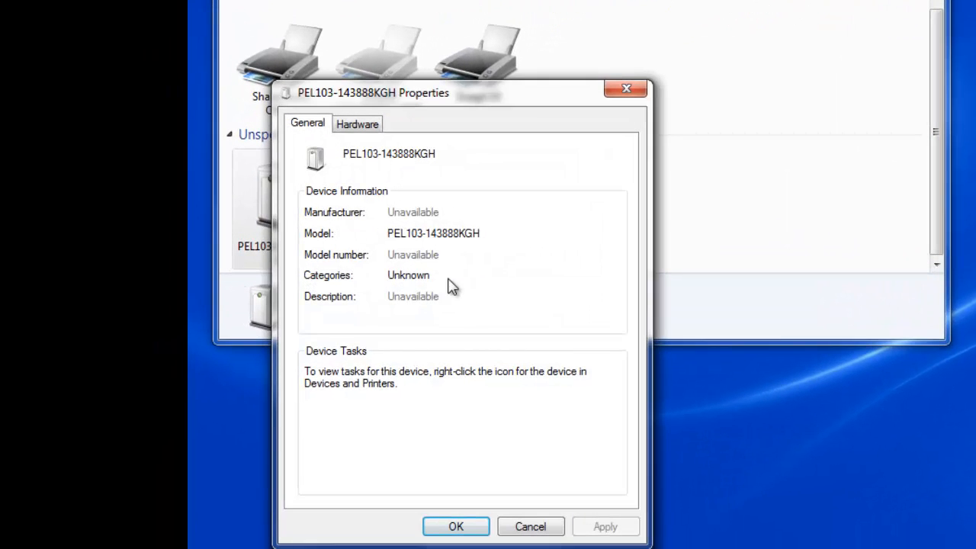
click(357, 124)
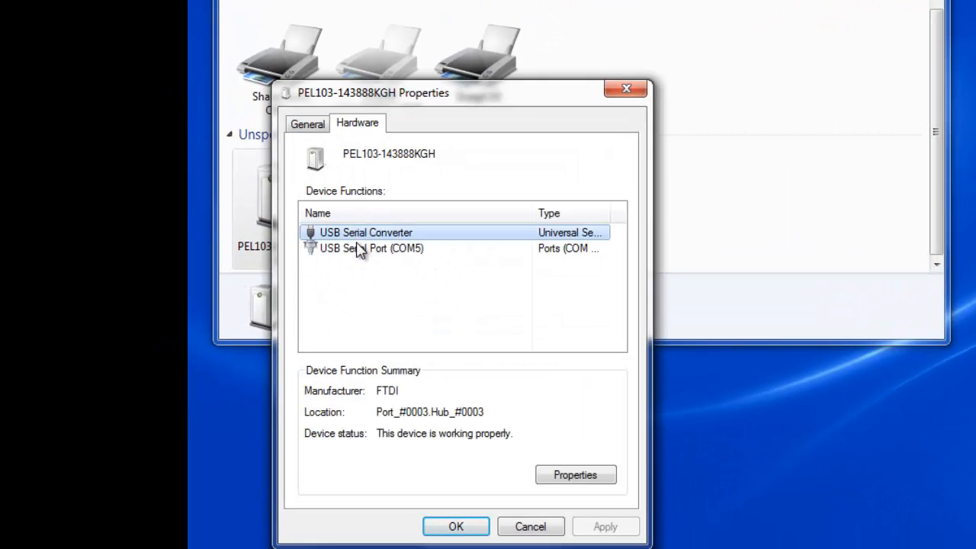
click(576, 472)
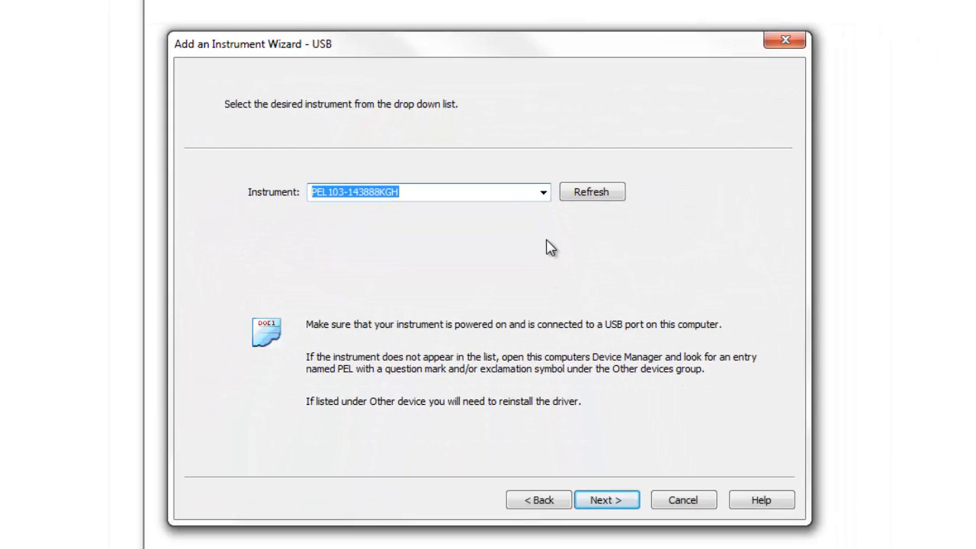
Continue with PEL103-143888KGH and finish so it is added to the PEL Network.
click(602, 500)
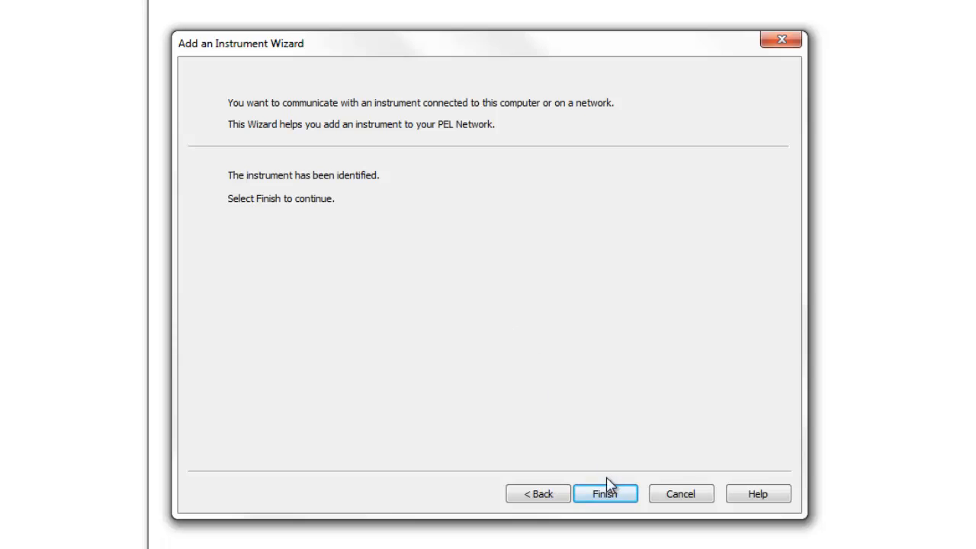
click(616, 494)
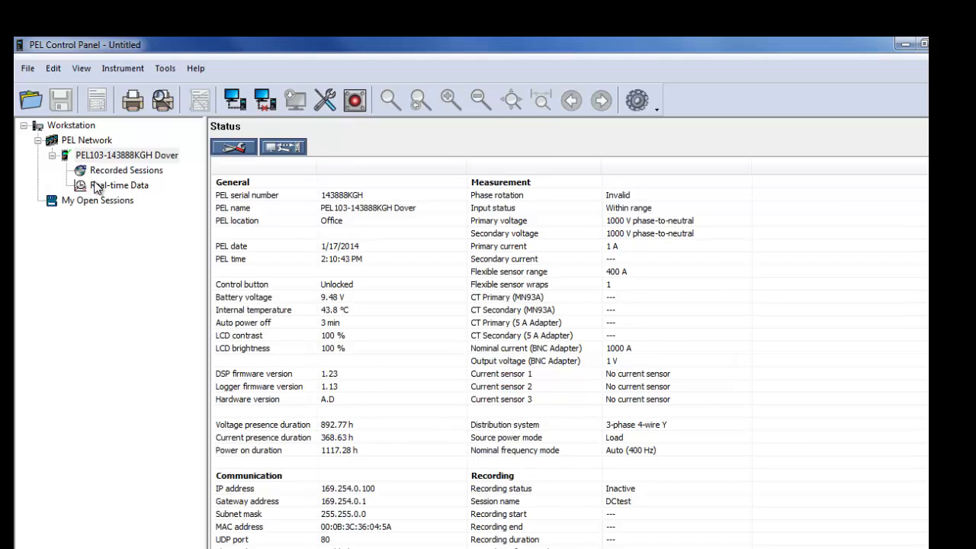
click(112, 186)
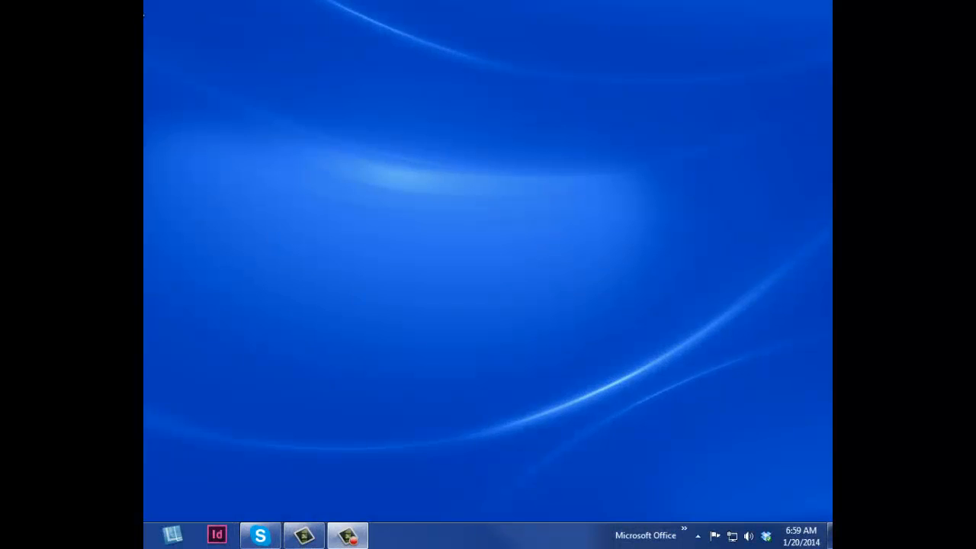
mouse_move(692, 480)
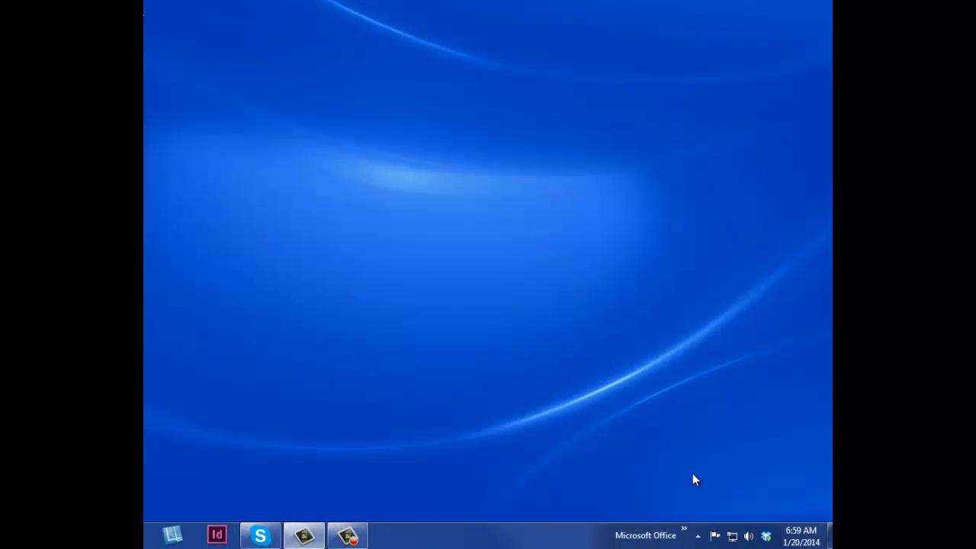
mouse_move(702, 485)
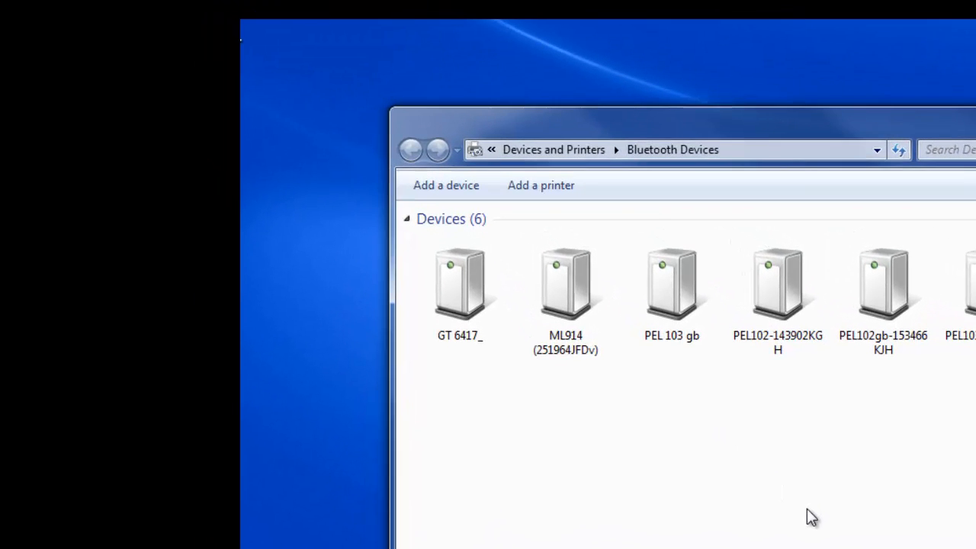
mouse_move(454, 195)
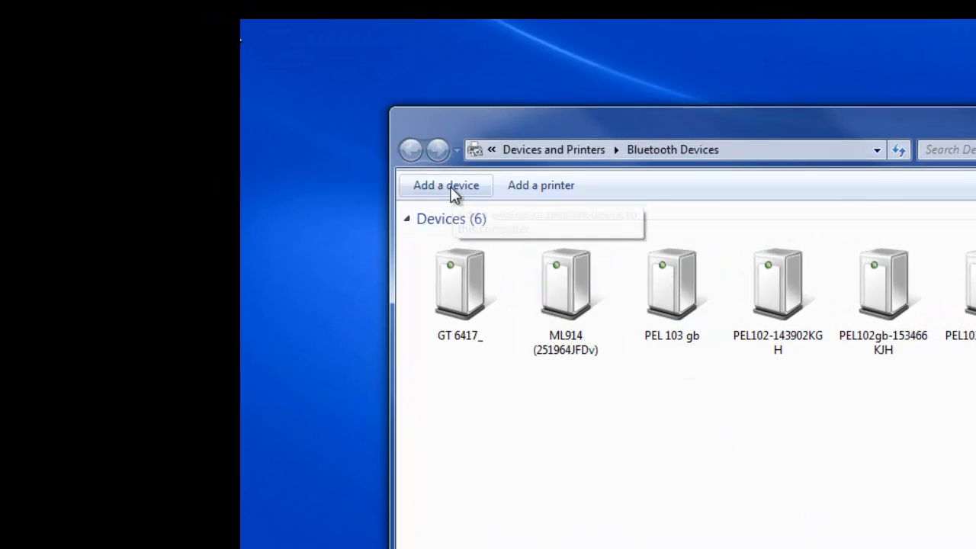
Add PEL103-143888KGH as a Bluetooth device and pair it with code 0000.
click(445, 186)
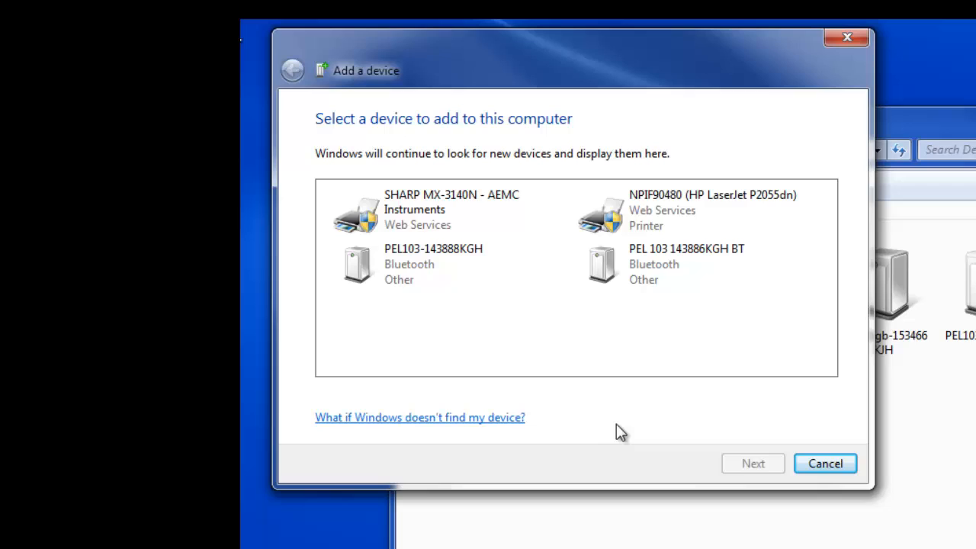
mouse_move(622, 427)
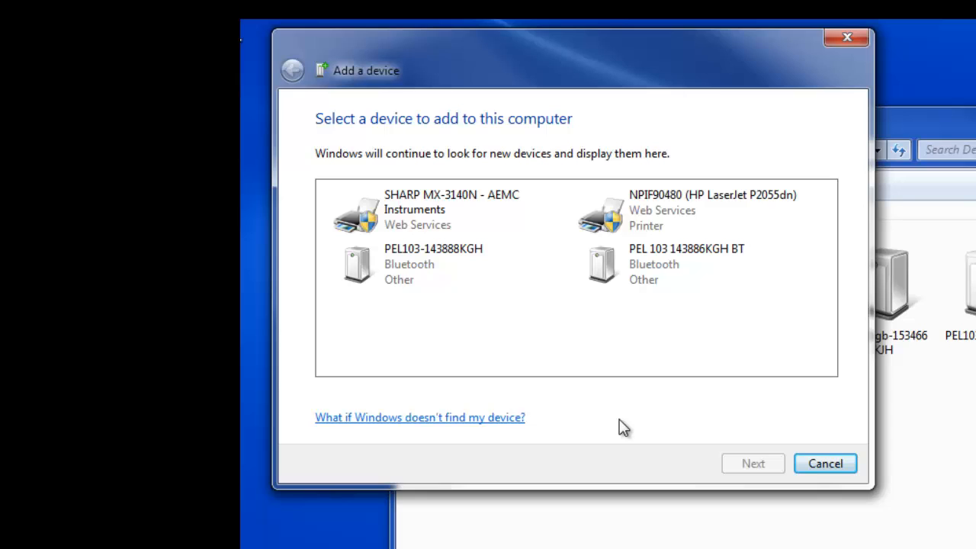
mouse_move(536, 302)
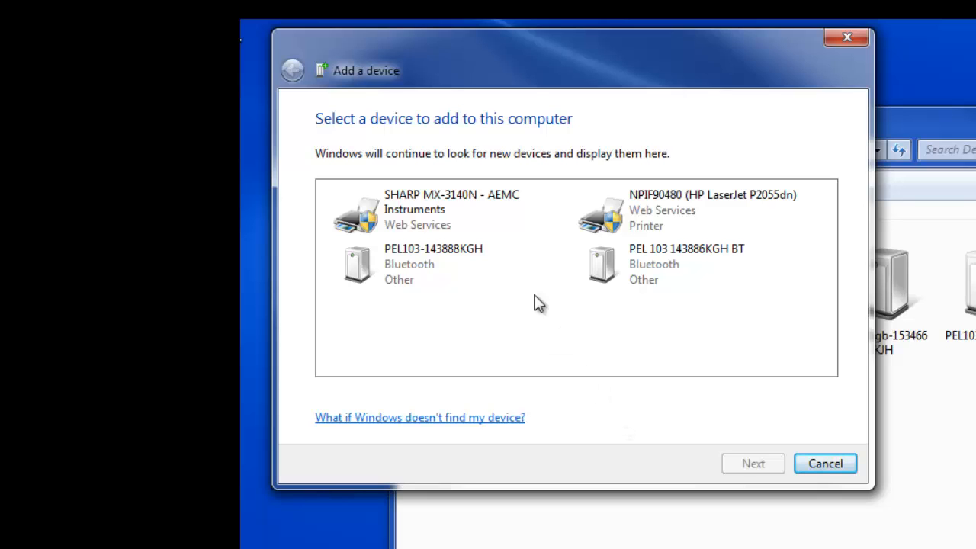
double_click(433, 264)
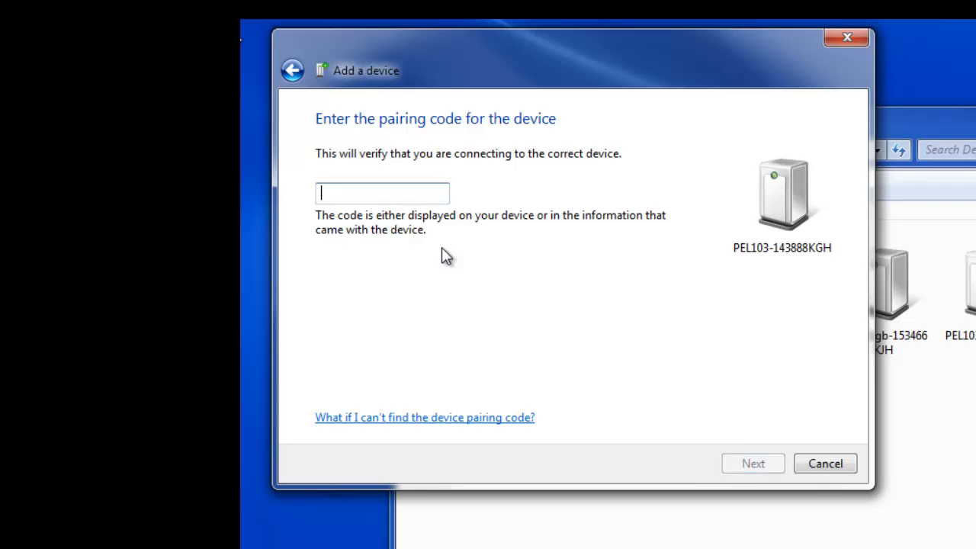
text(0)
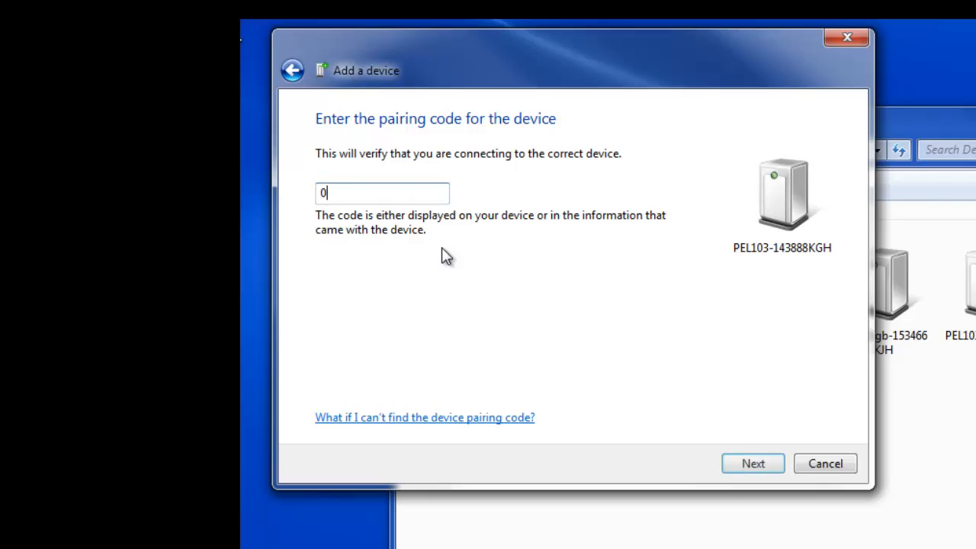
text(000)
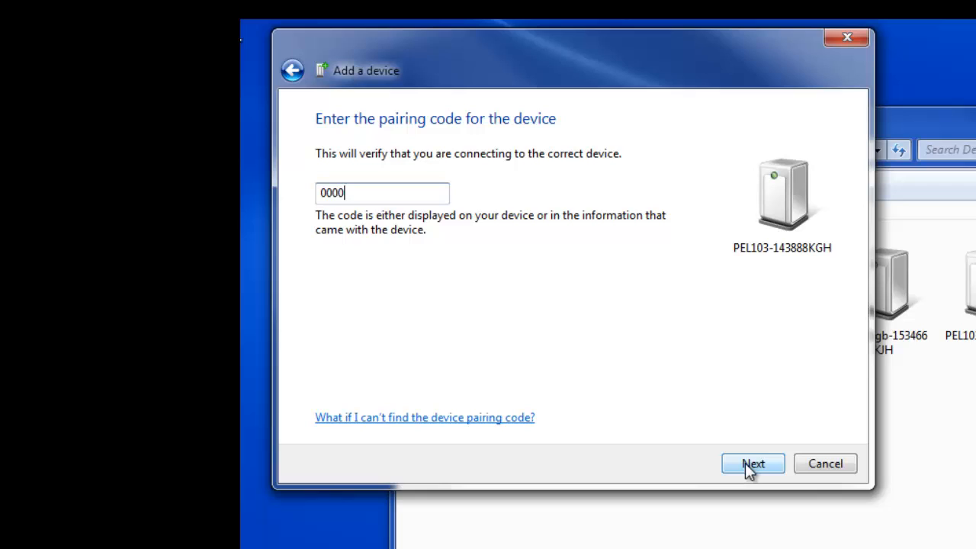
click(753, 463)
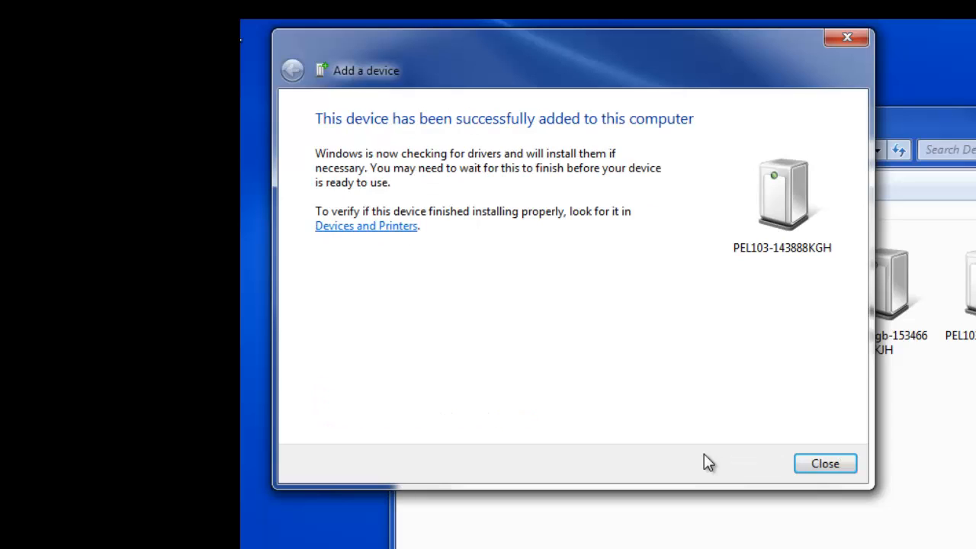
mouse_move(665, 402)
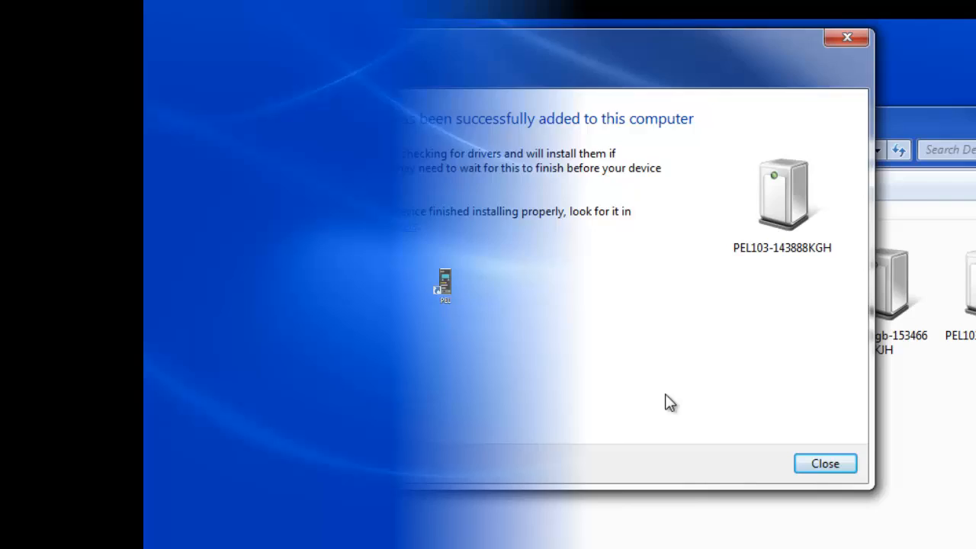
Choose a Bluetooth connection in the wizard and bring up the available instruments list.
click(827, 463)
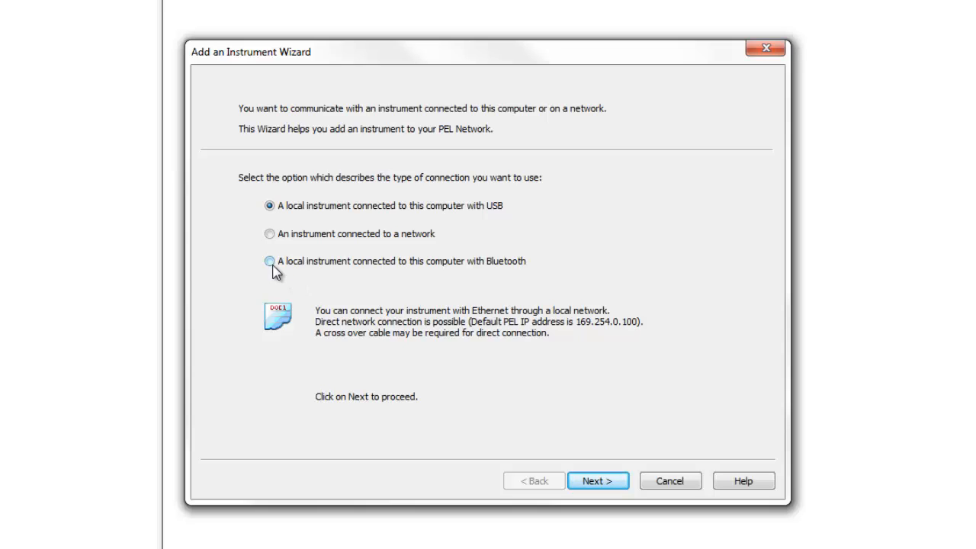
click(265, 261)
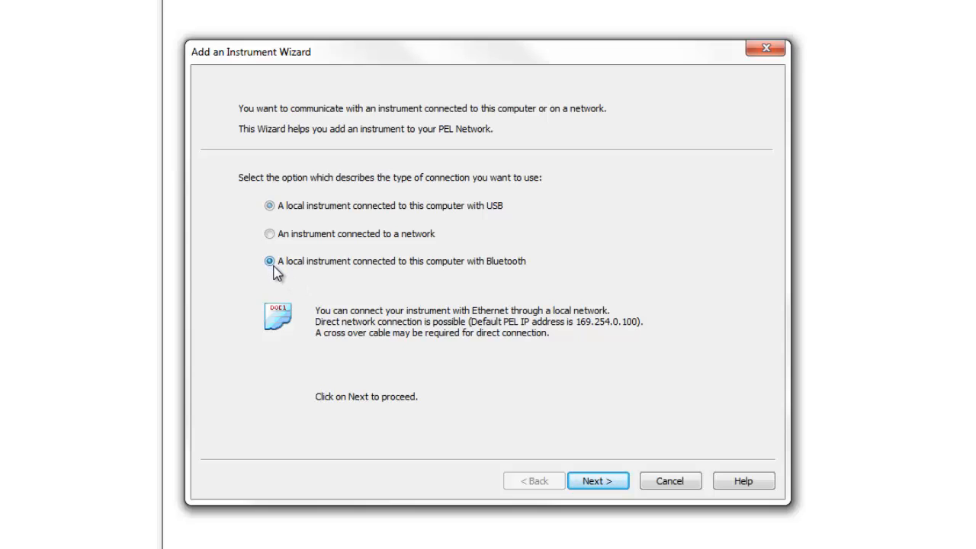
click(598, 480)
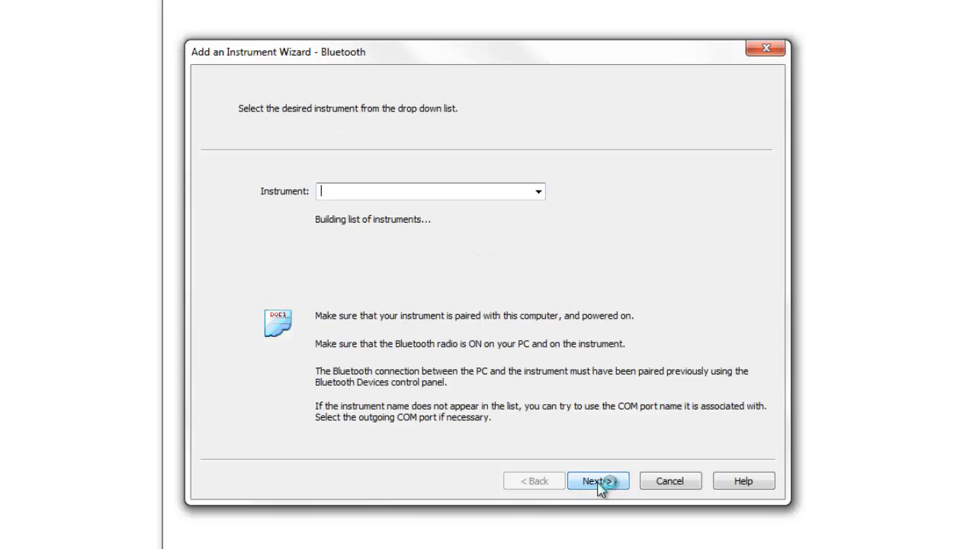
mouse_move(555, 212)
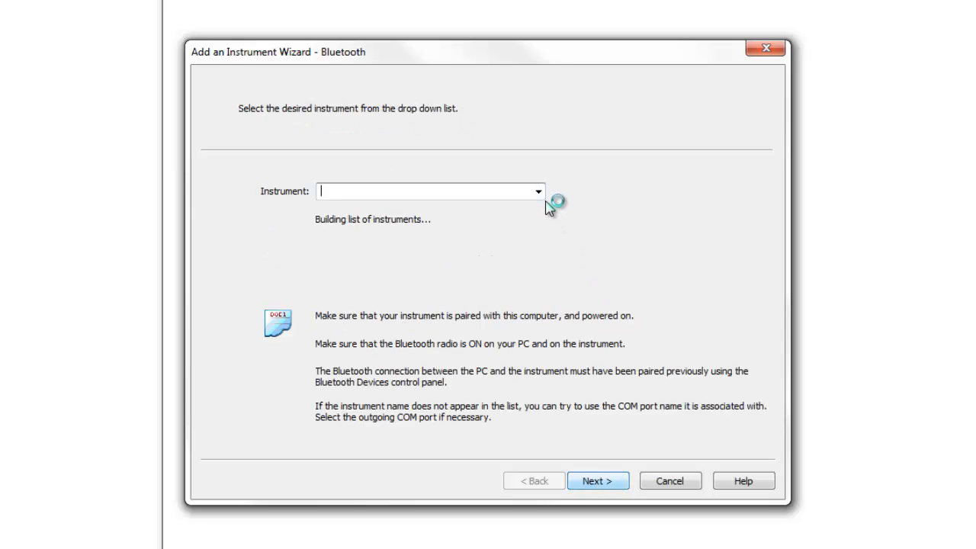
mouse_move(552, 198)
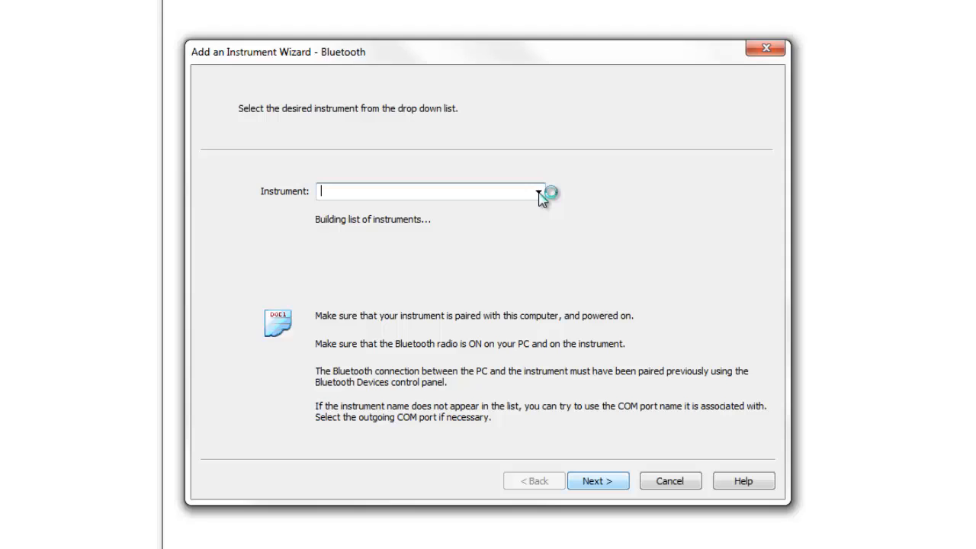
click(539, 192)
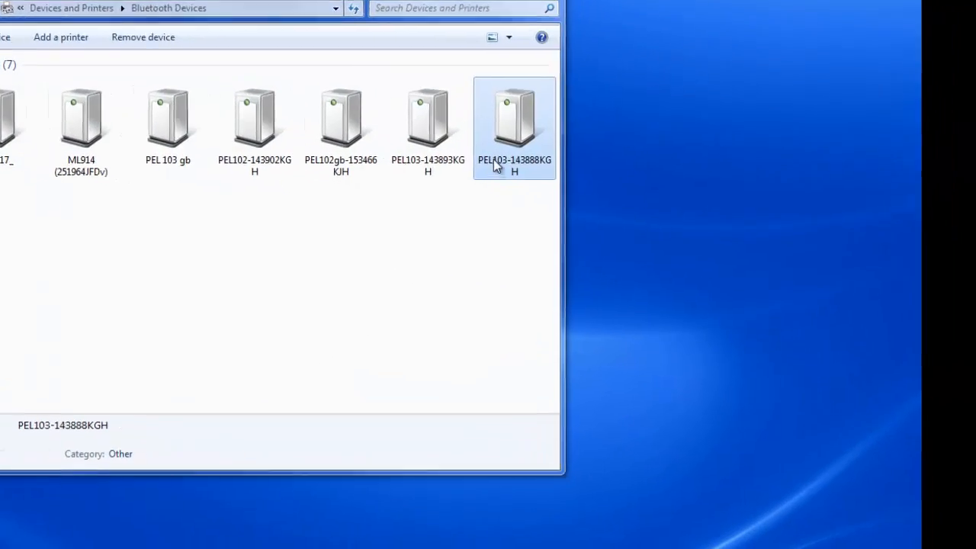
Check PEL103-143888KGH's hardware shows Bluetooth serial port COM49, then return to the paired instruments list.
double_click(514, 115)
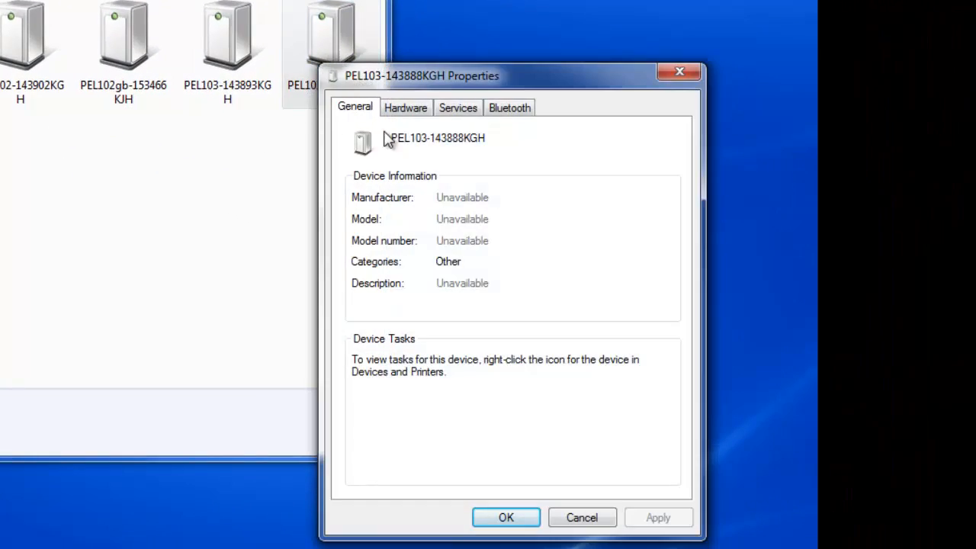
click(406, 107)
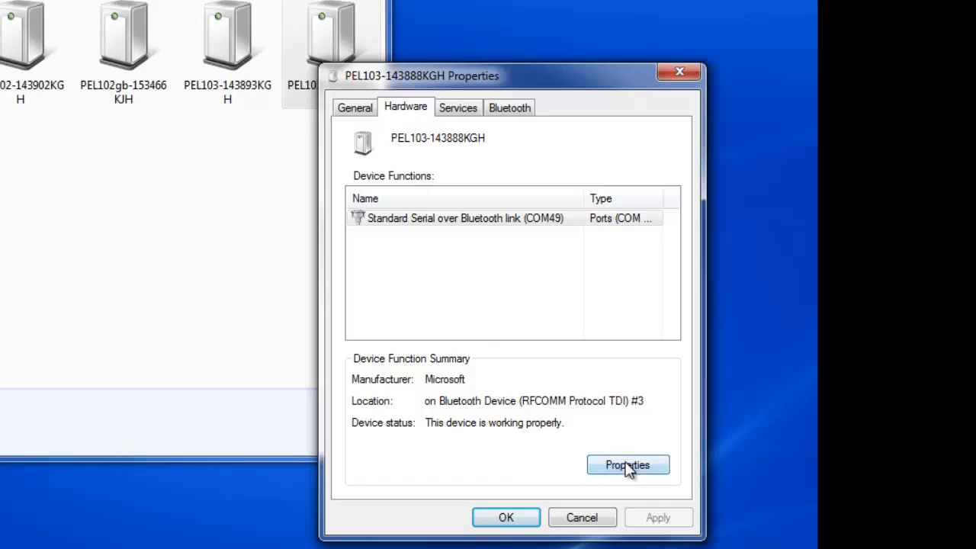
click(627, 464)
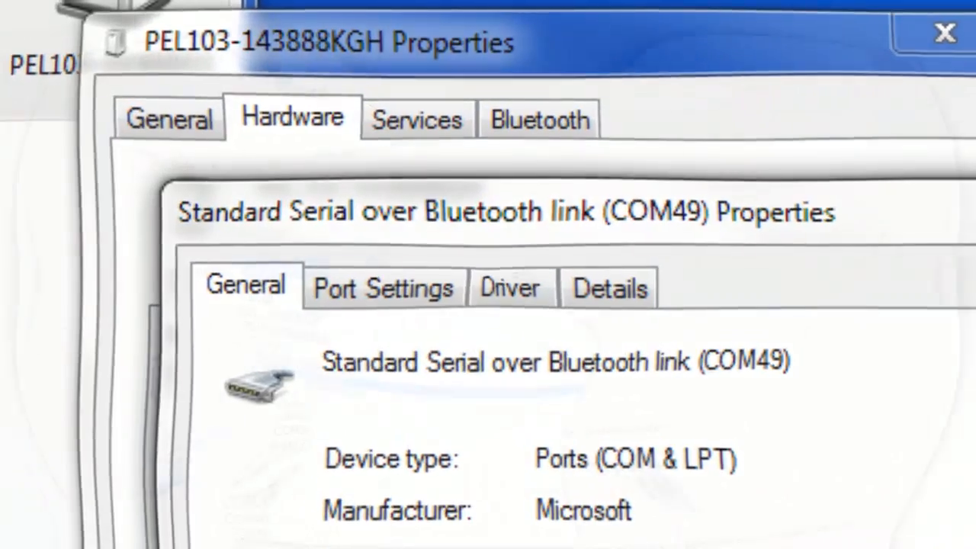
click(558, 271)
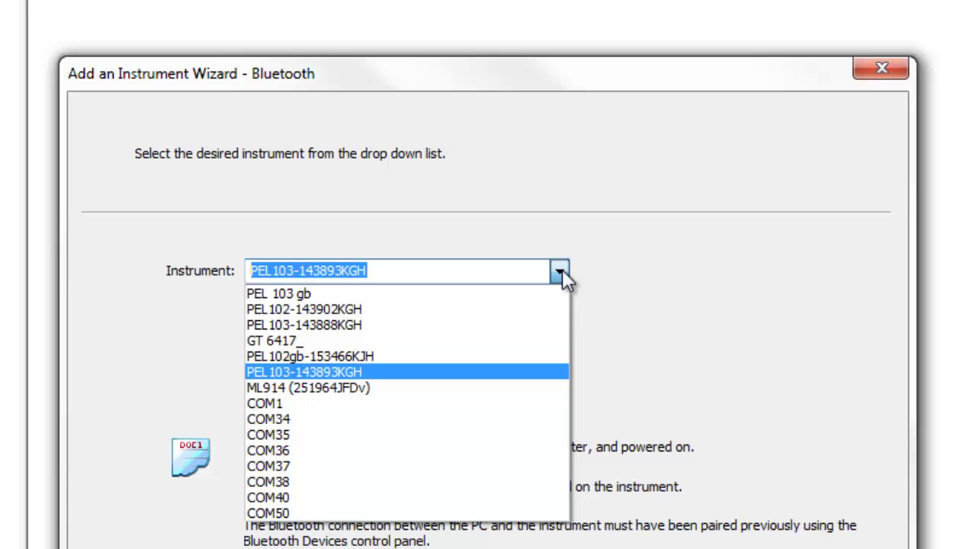
Select PEL103-143888KGH, let it be identified, and finish adding it over Bluetooth.
click(304, 325)
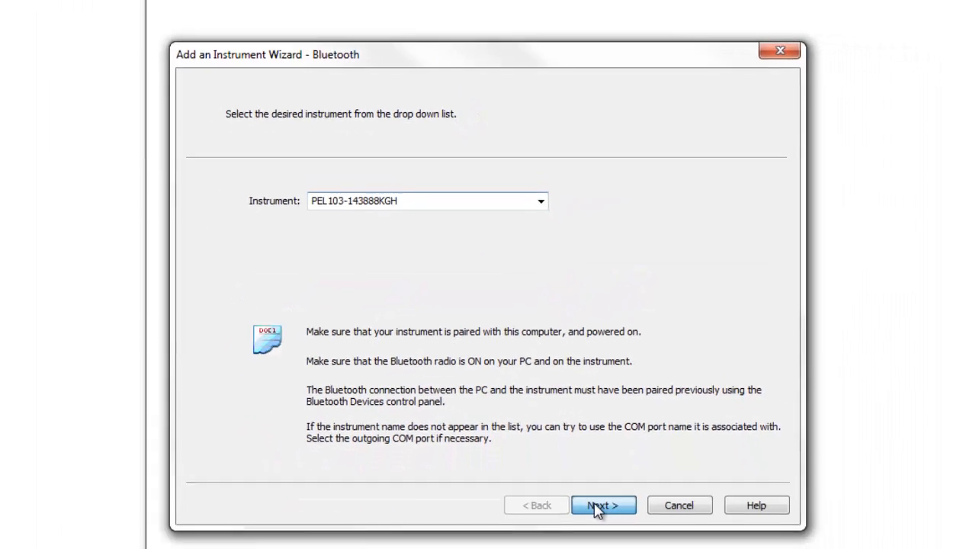
click(603, 505)
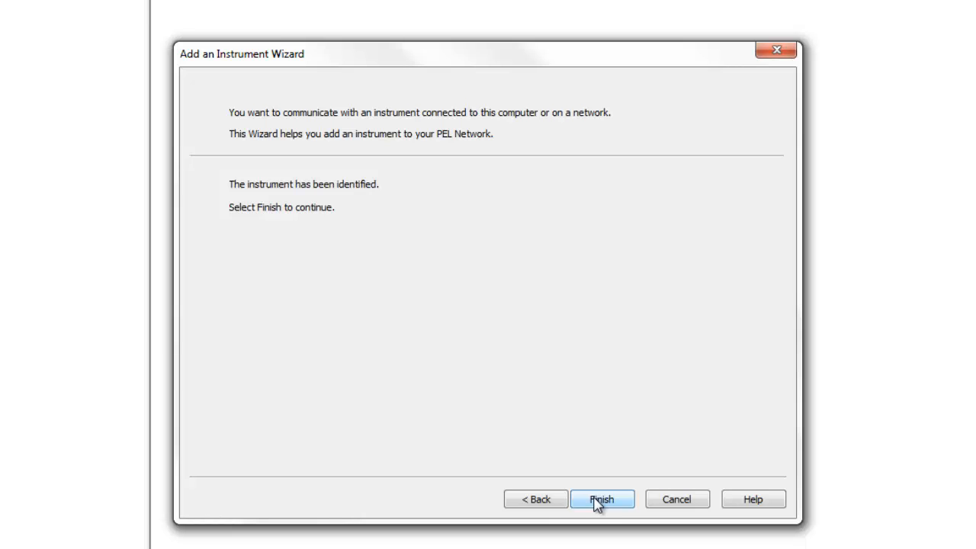
click(622, 499)
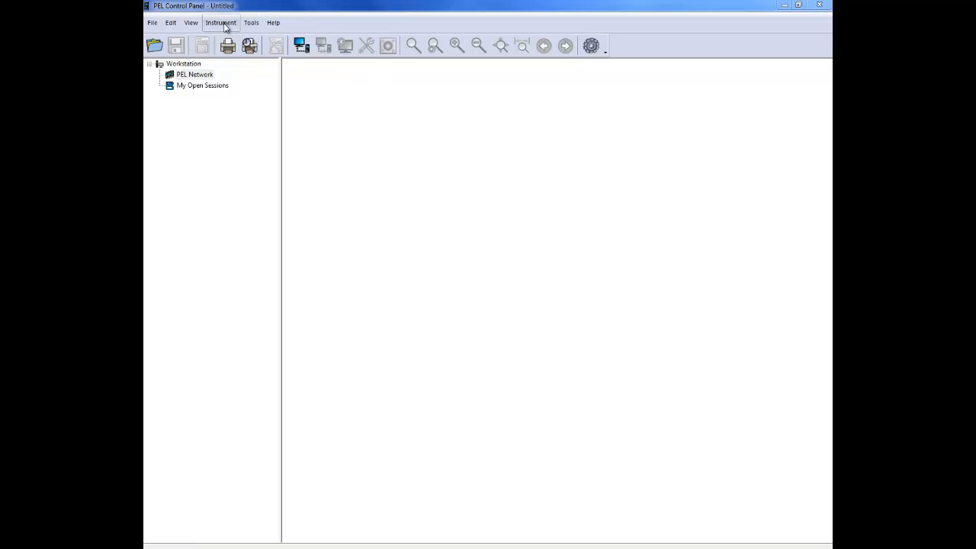
Start adding another instrument using 'An instrument connected to a network' and reach the address settings.
click(229, 22)
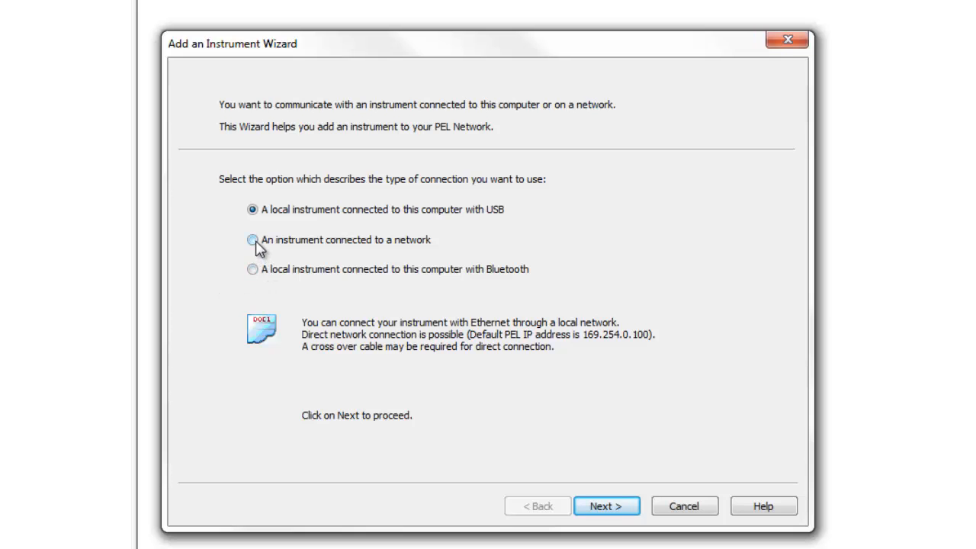
click(247, 240)
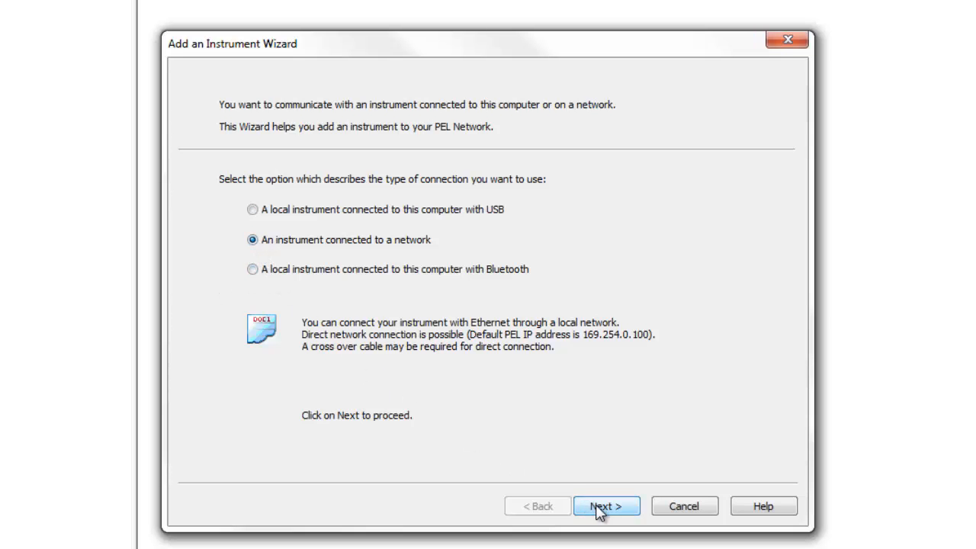
click(603, 506)
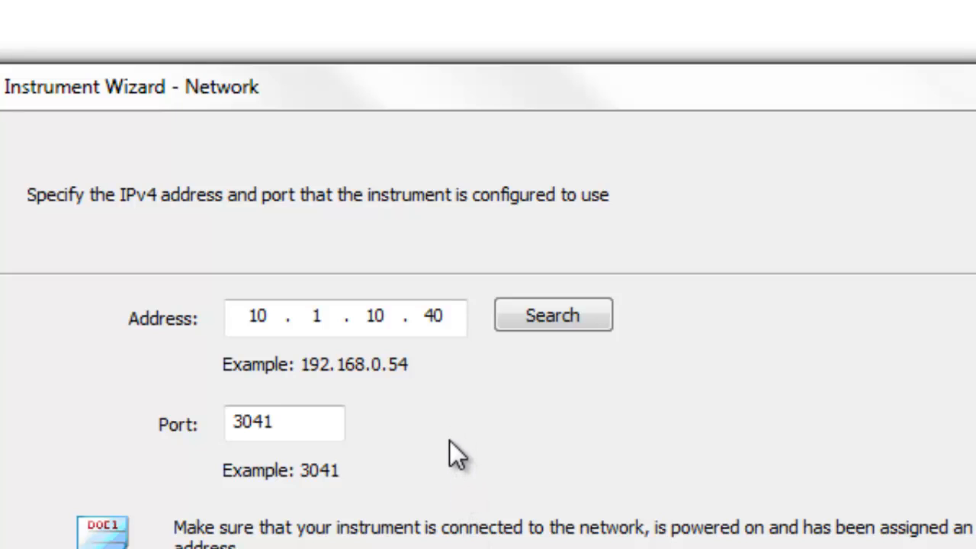
Search the local network, pick the found PEL103 at 10.1.10.50 and continue to identification.
click(554, 315)
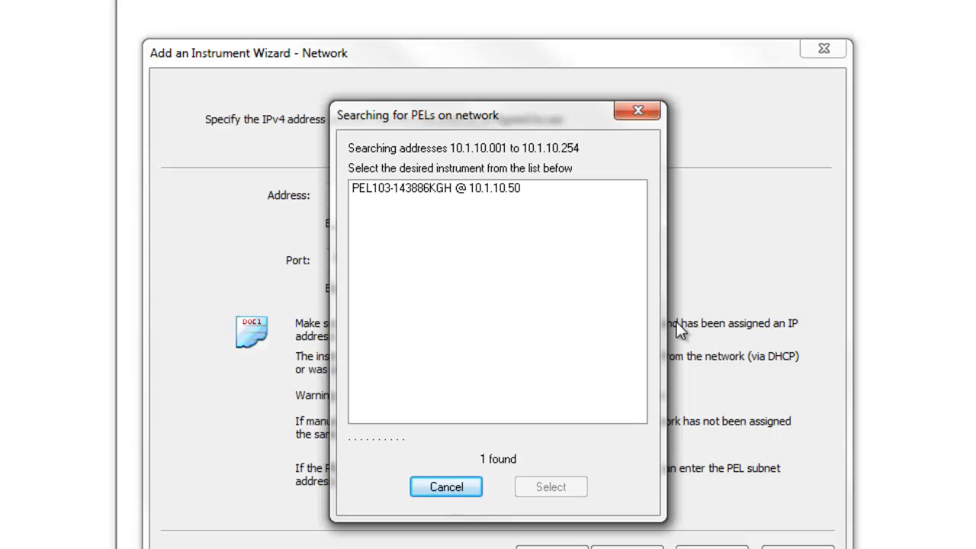
mouse_move(454, 509)
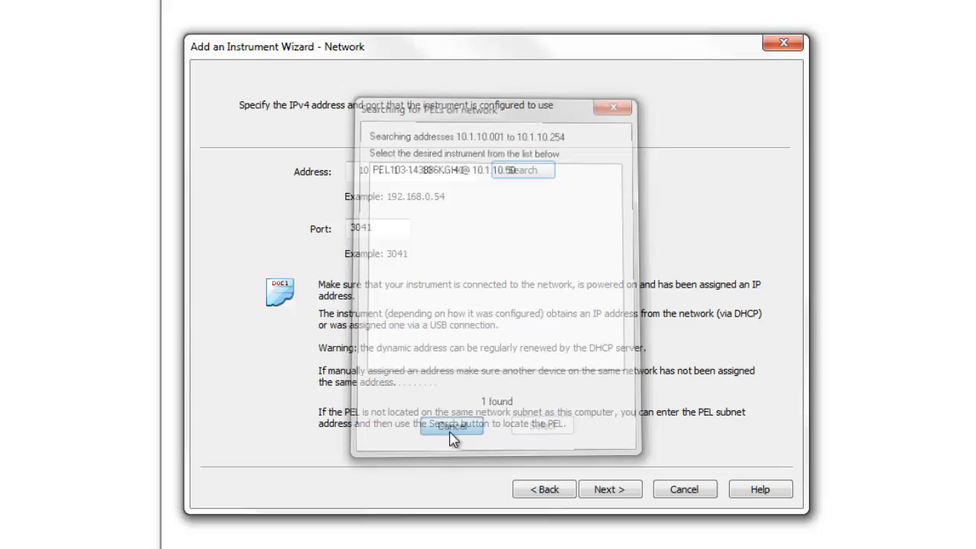
click(451, 436)
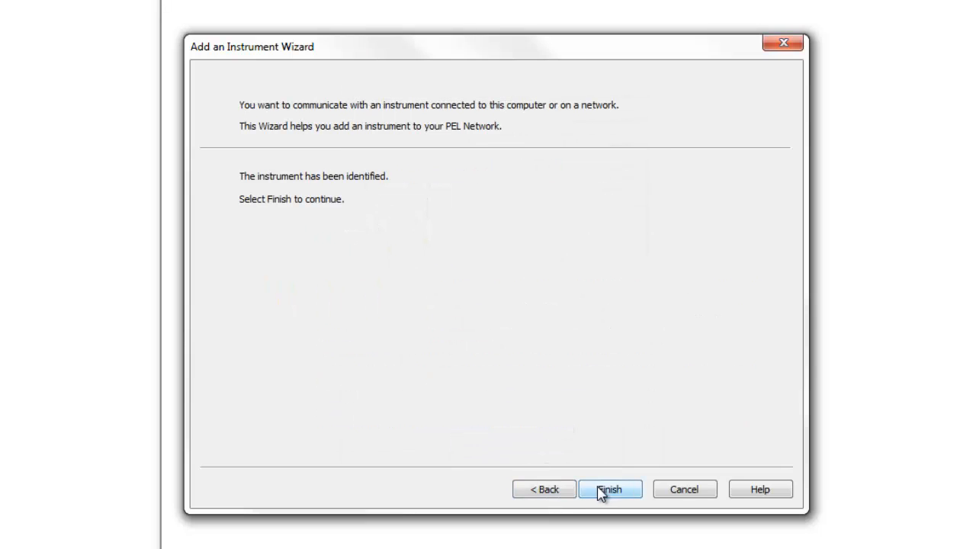
mouse_move(588, 494)
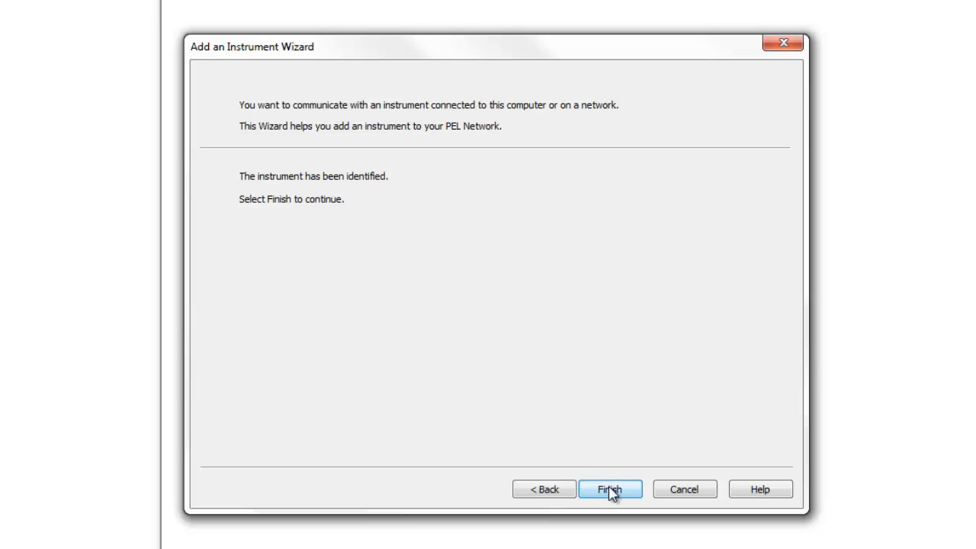
Finish the wizard so the PEL103 Dover instrument appears under PEL Network.
click(618, 489)
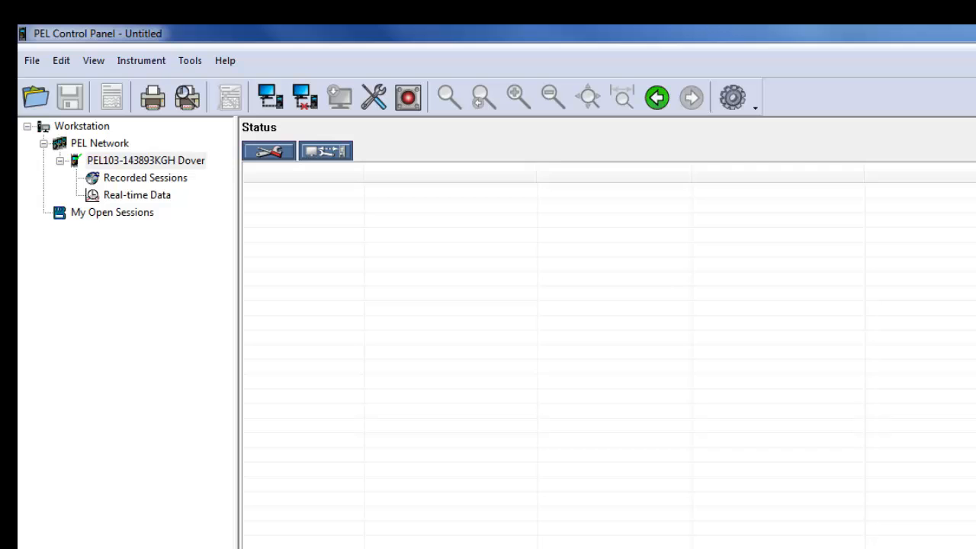